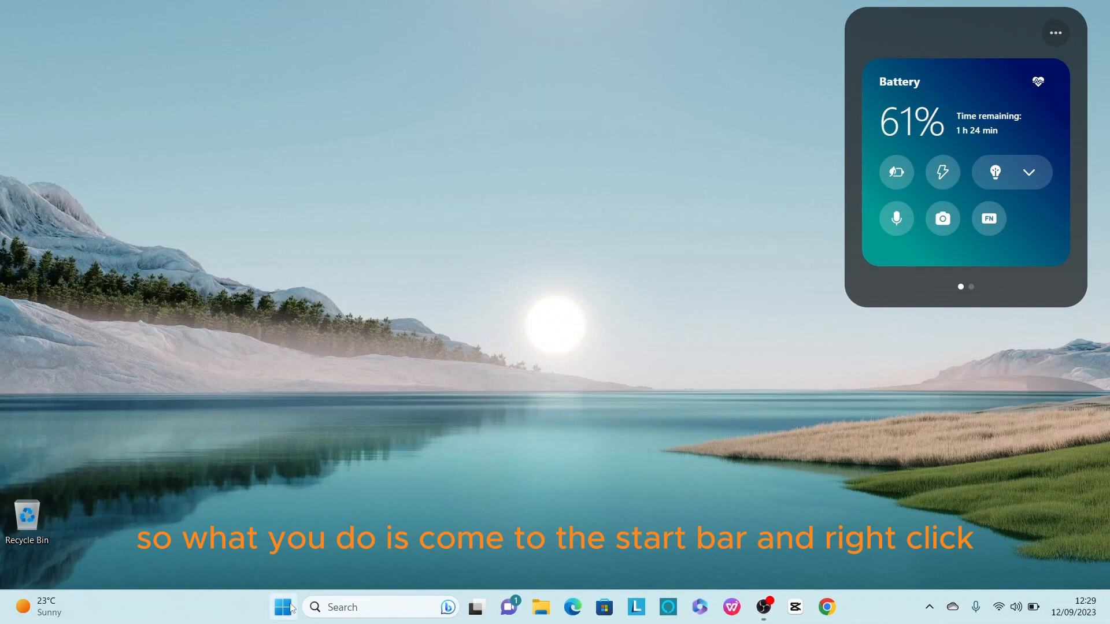
{"action": "mouse_move", "coordinate": [284, 607]}
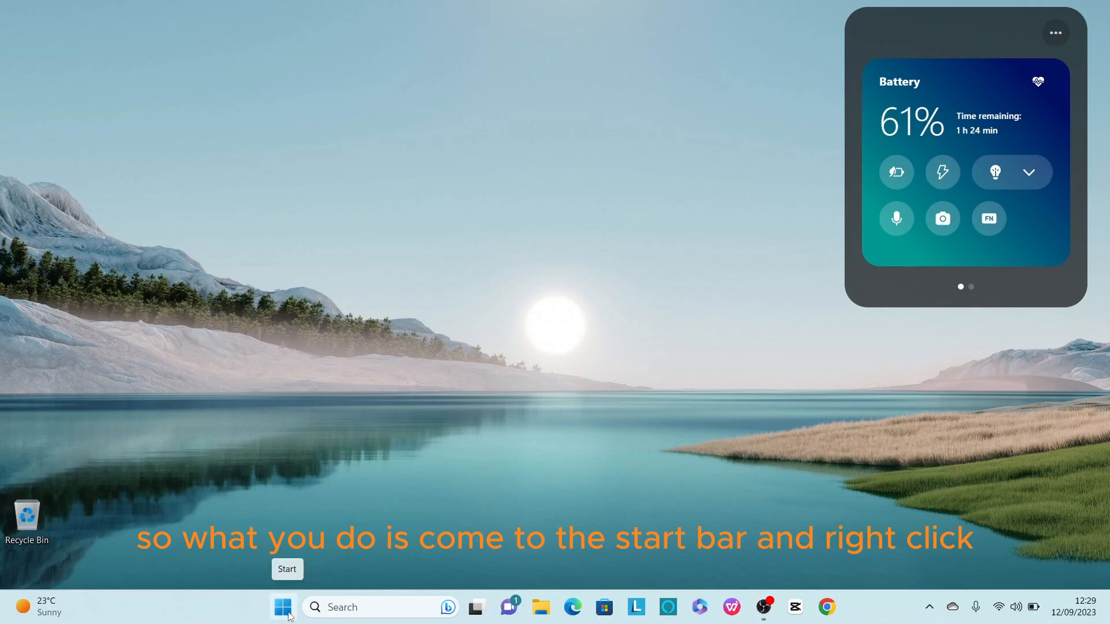
Launch Settings from the Start button's quick-link menu, landing on the System page
{"action": "right_click", "coordinate": [282, 607]}
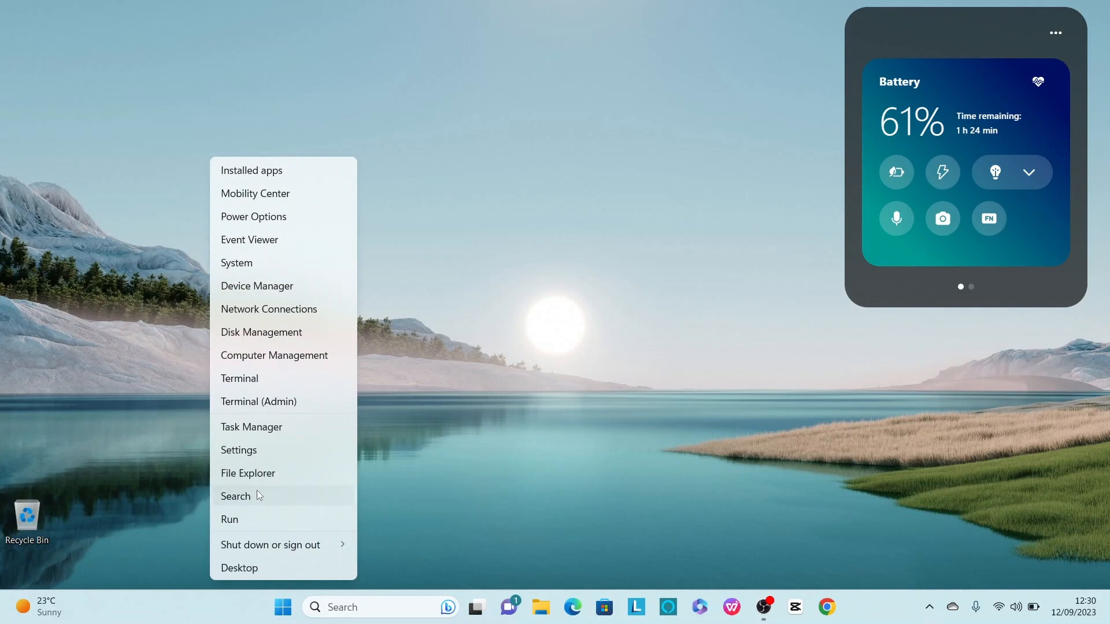
{"action": "mouse_move", "coordinate": [263, 463]}
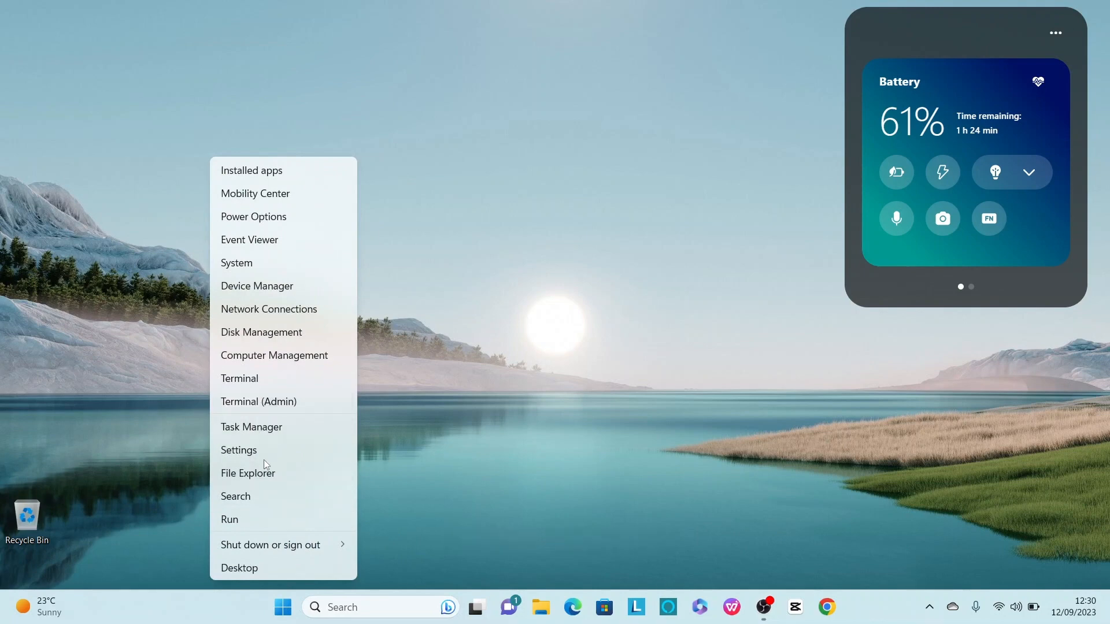
{"action": "left_click", "coordinate": [238, 450]}
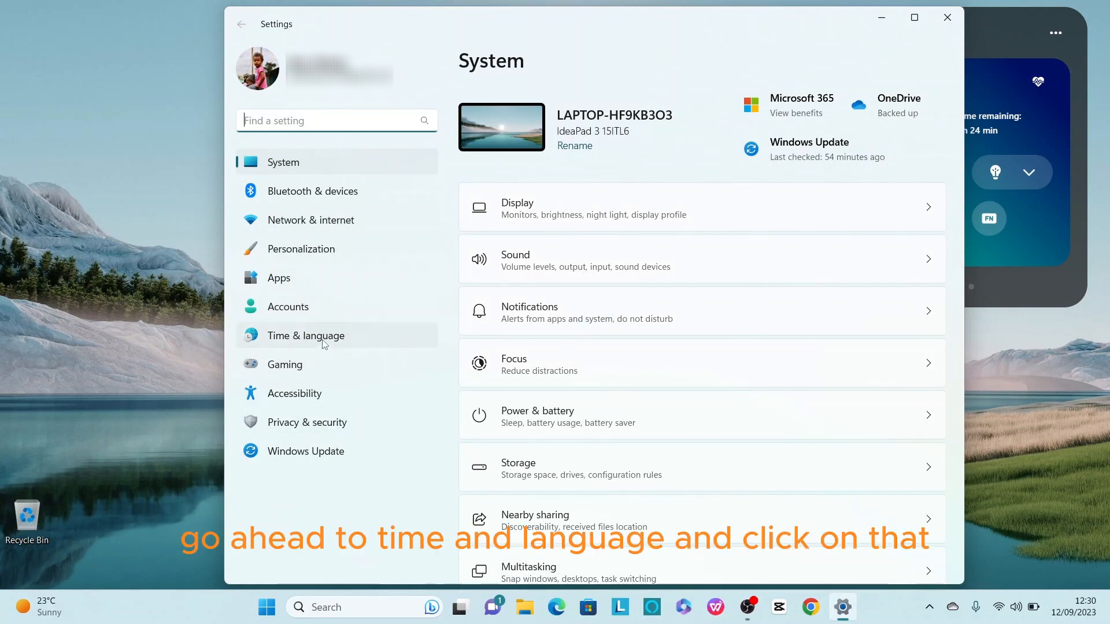
View the Time & language page, then close the Settings window
{"action": "left_click", "coordinate": [305, 335]}
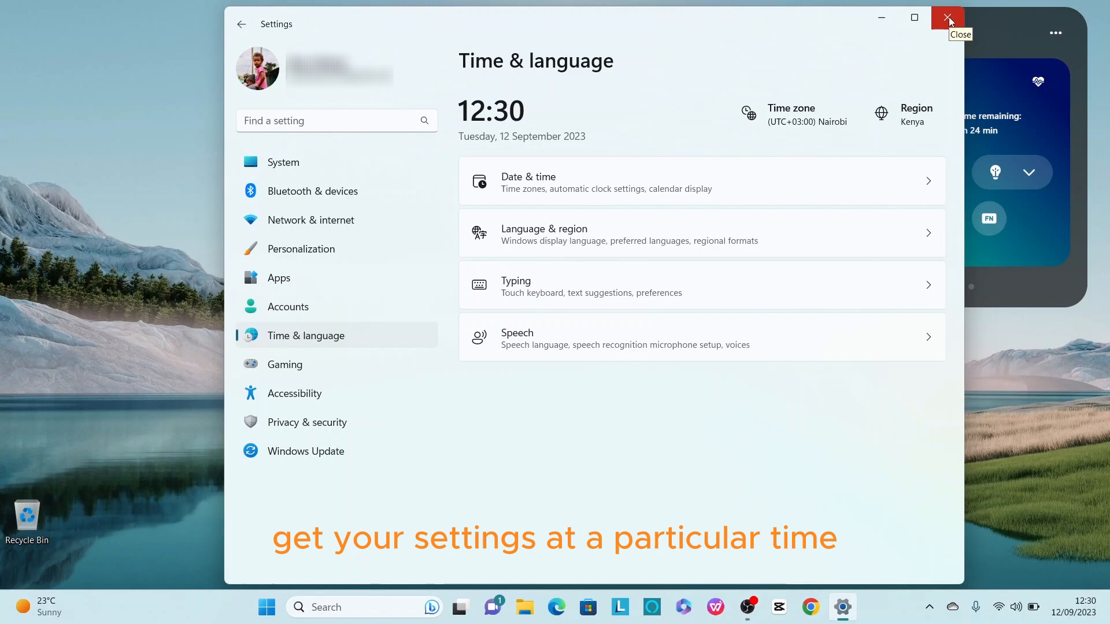
{"action": "left_click", "coordinate": [948, 17]}
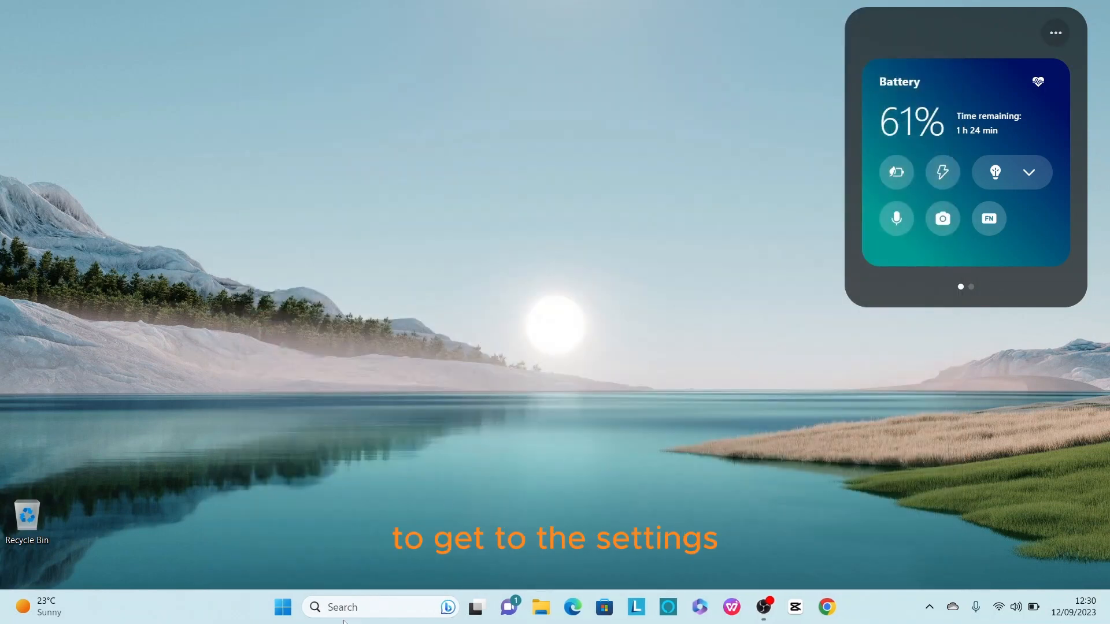
Search 'settings' from the taskbar to reopen Settings on its System page
{"action": "left_click", "coordinate": [347, 607]}
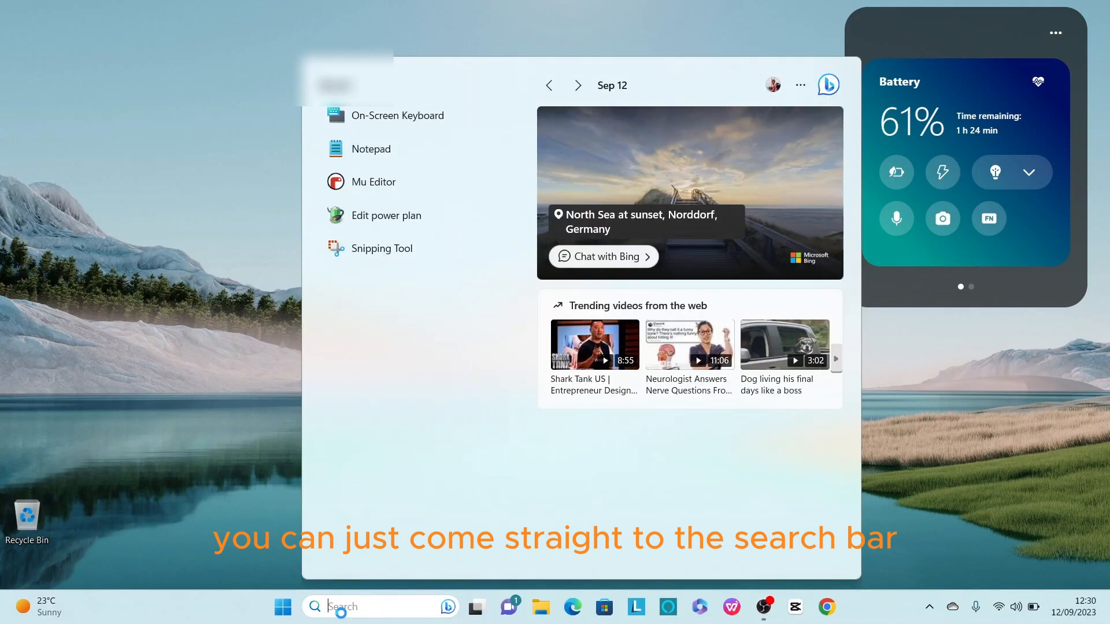
{"action": "type", "text": "st"}
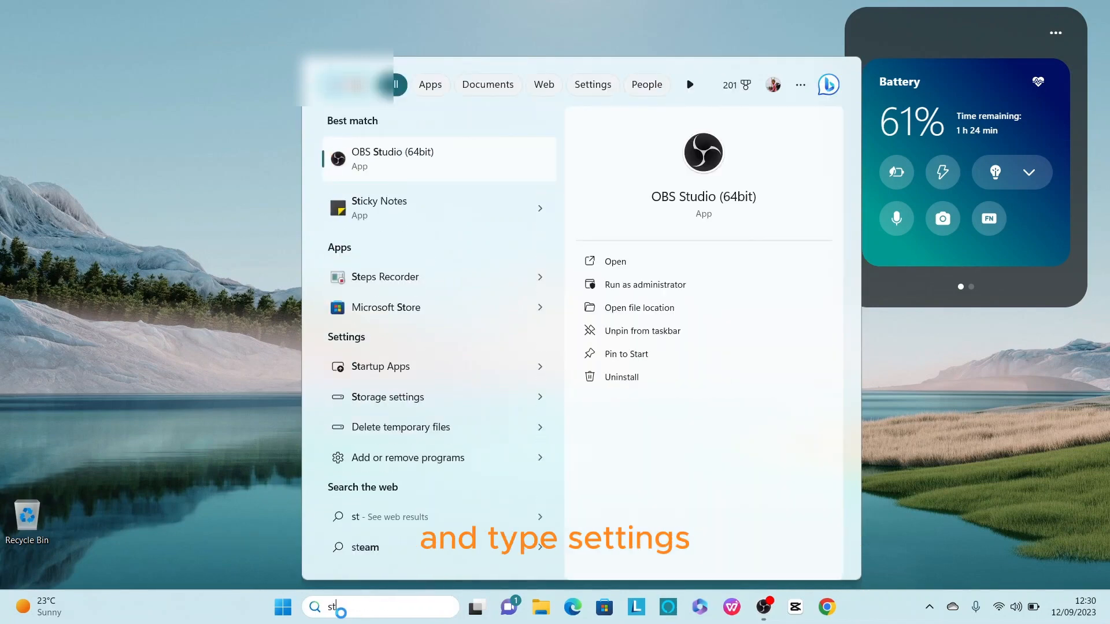
{"action": "type", "text": "ettings"}
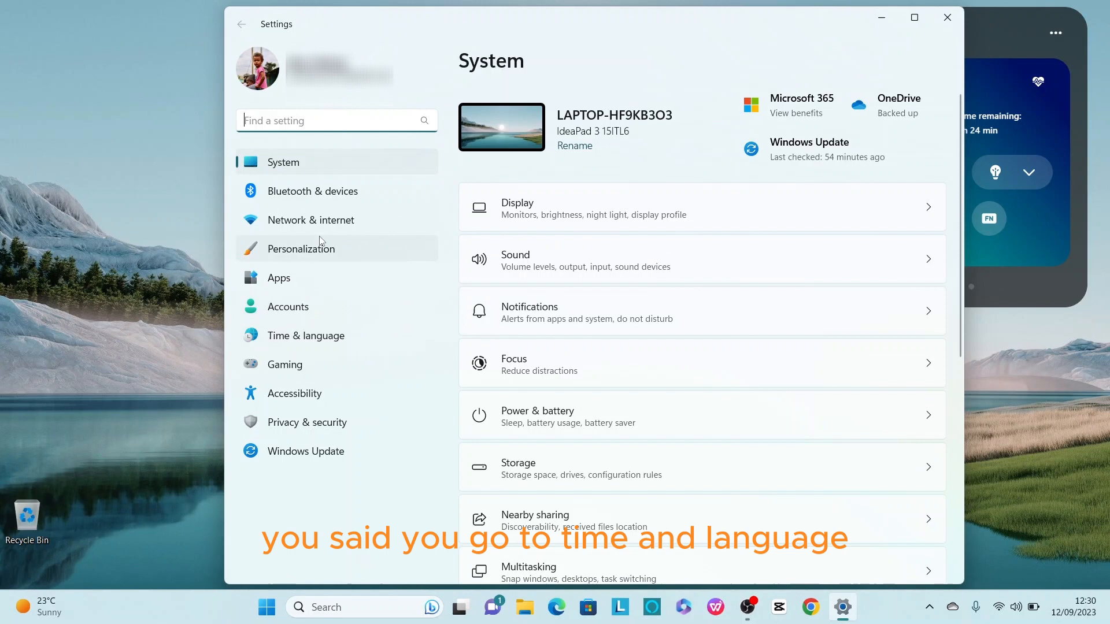
{"action": "mouse_move", "coordinate": [305, 335]}
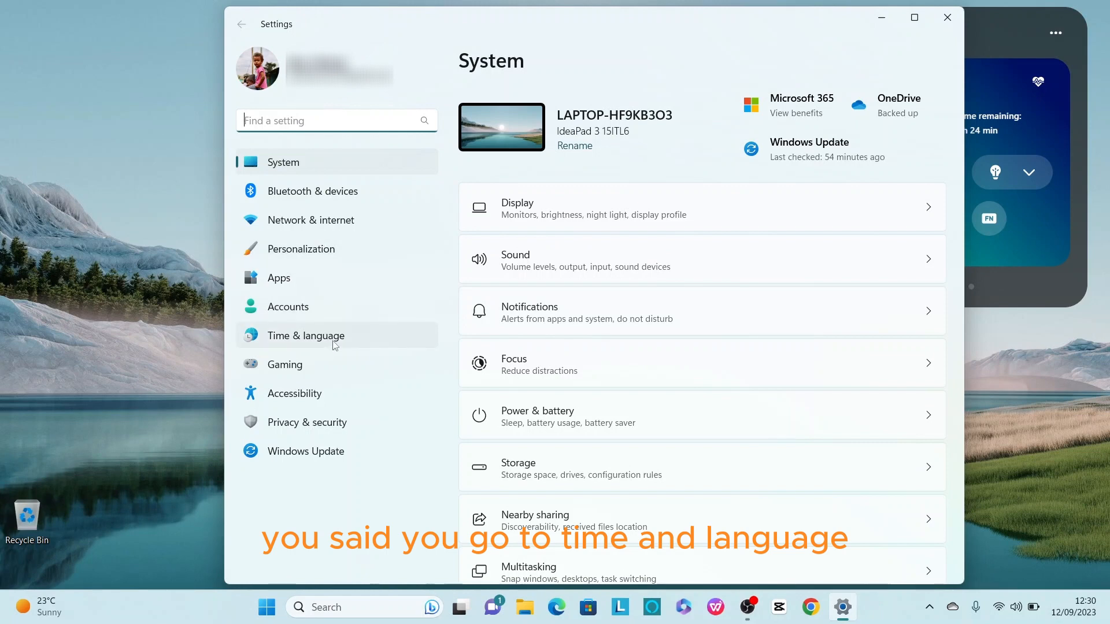
Go to Time & language and its Language & region page
{"action": "left_click", "coordinate": [305, 336]}
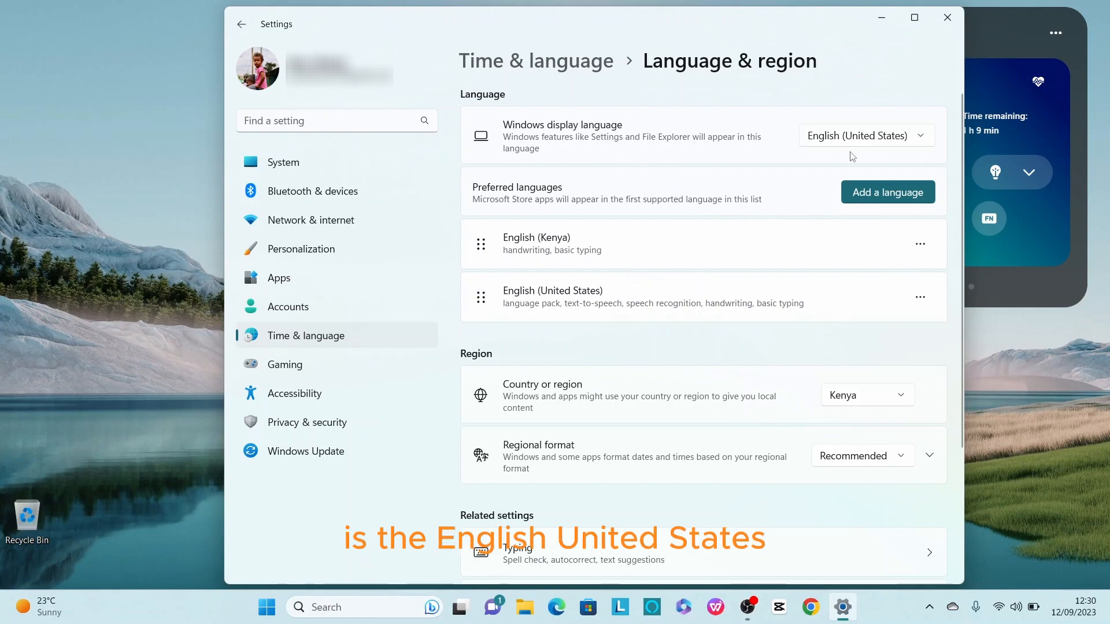
{"action": "mouse_move", "coordinate": [881, 149]}
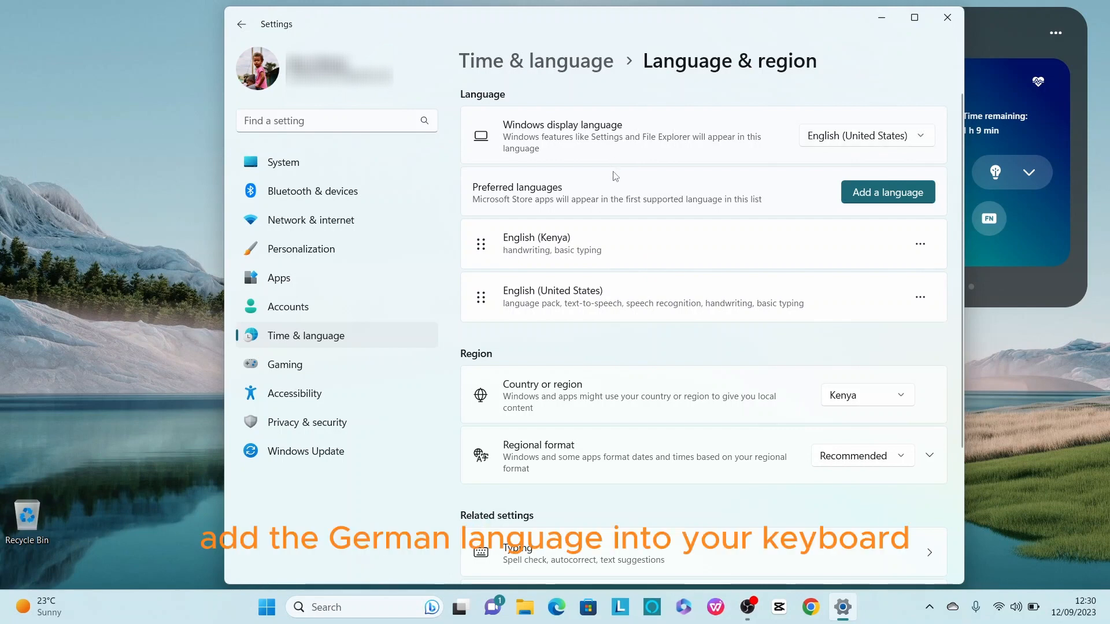
{"action": "mouse_move", "coordinate": [889, 201]}
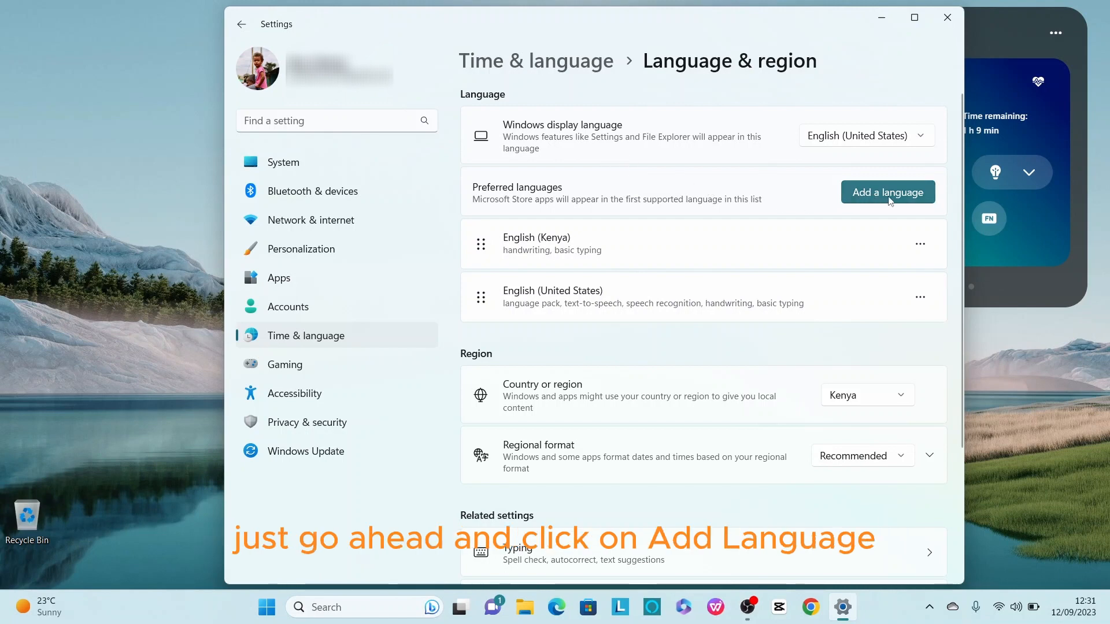
Add a language, searching 'Ger' and selecting Deutsch (Deutschland) / German (Germany)
{"action": "left_click", "coordinate": [887, 191]}
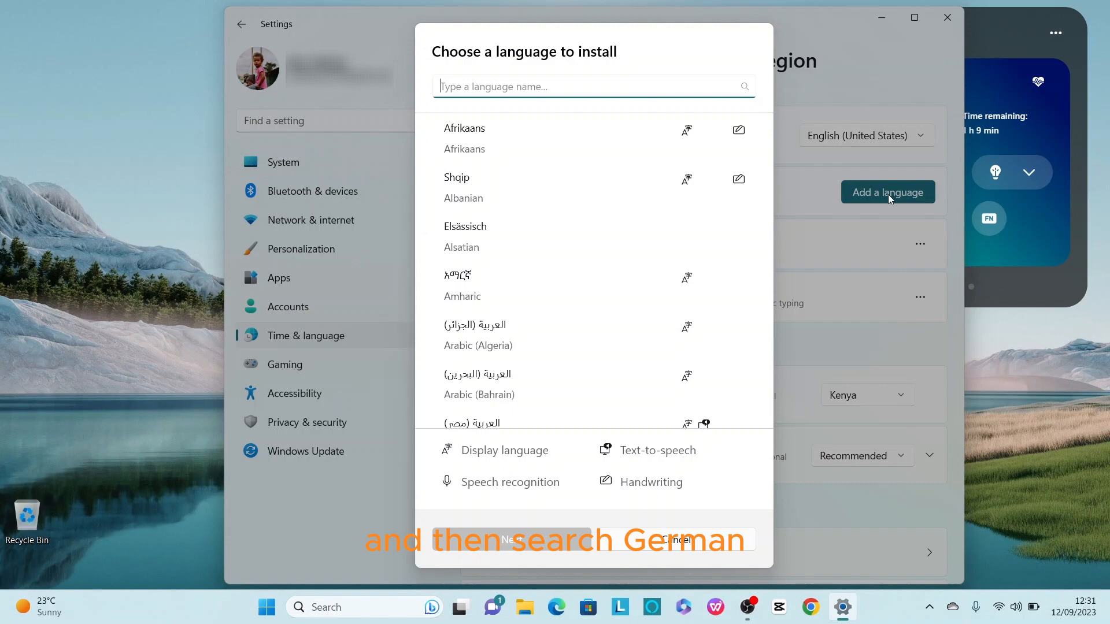
{"action": "type", "text": "Ger"}
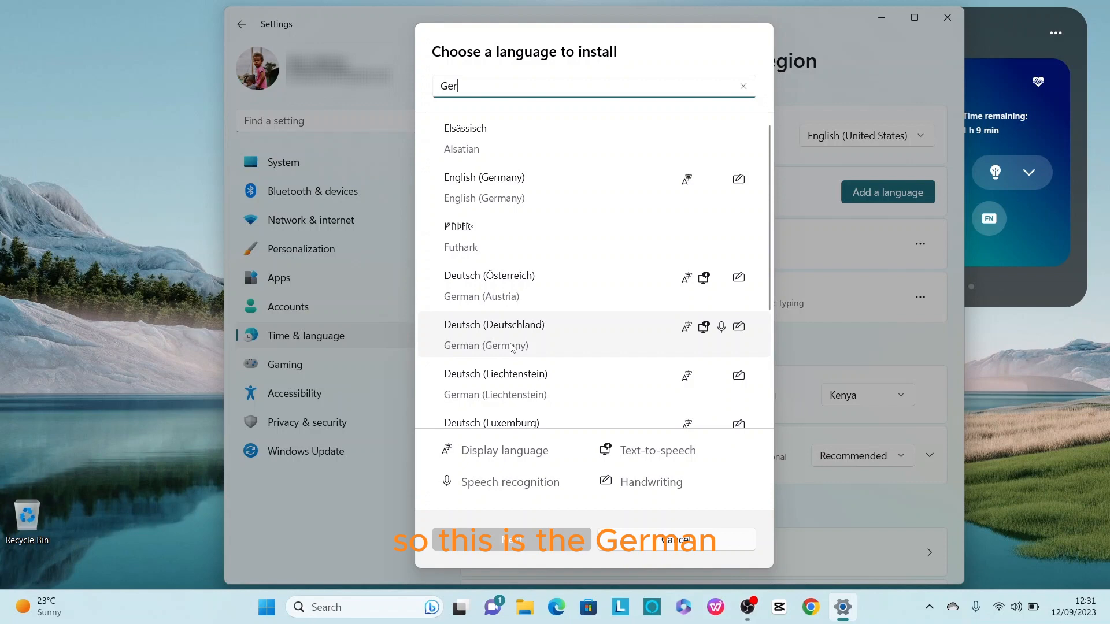
{"action": "left_click", "coordinate": [494, 336]}
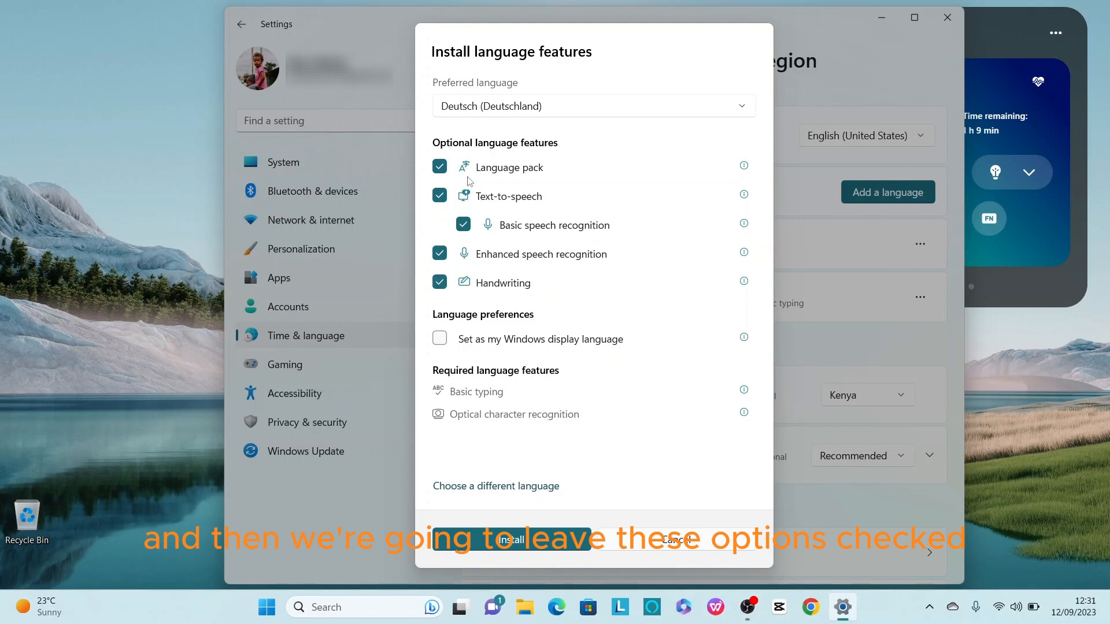
{"action": "mouse_move", "coordinate": [473, 339]}
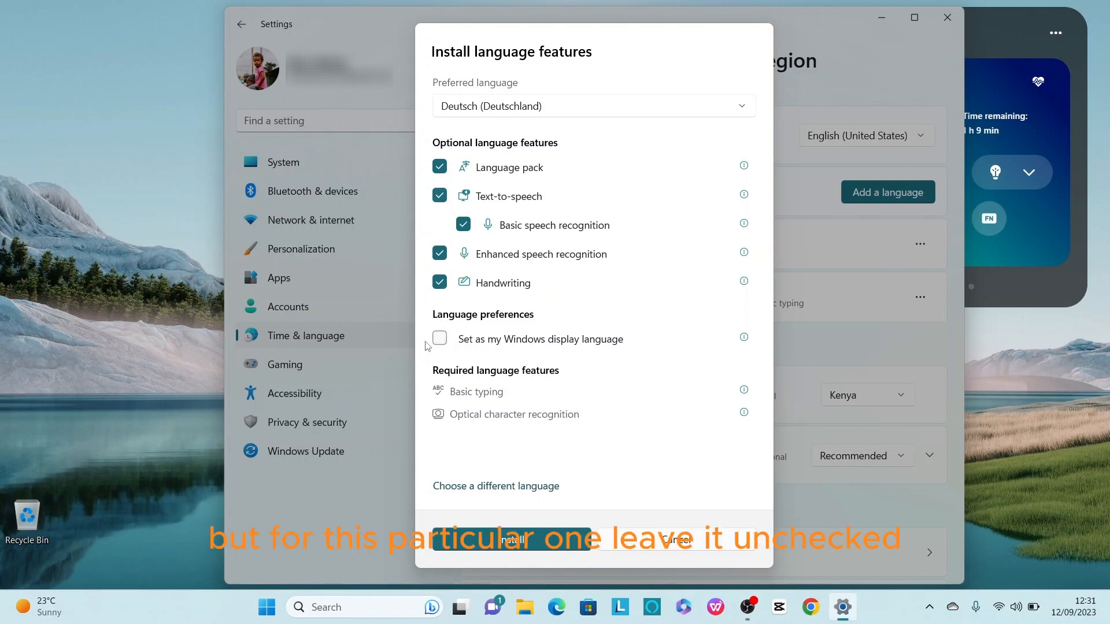
{"action": "mouse_move", "coordinate": [465, 344]}
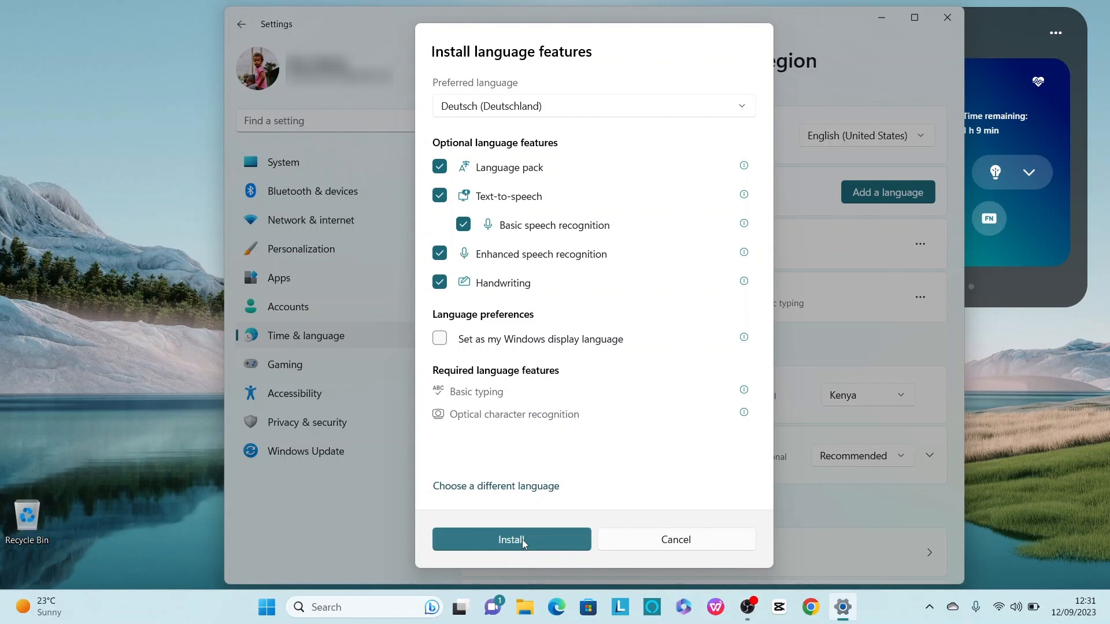
Install German (Germany) with all optional features, not as the display language
{"action": "left_click", "coordinate": [511, 539]}
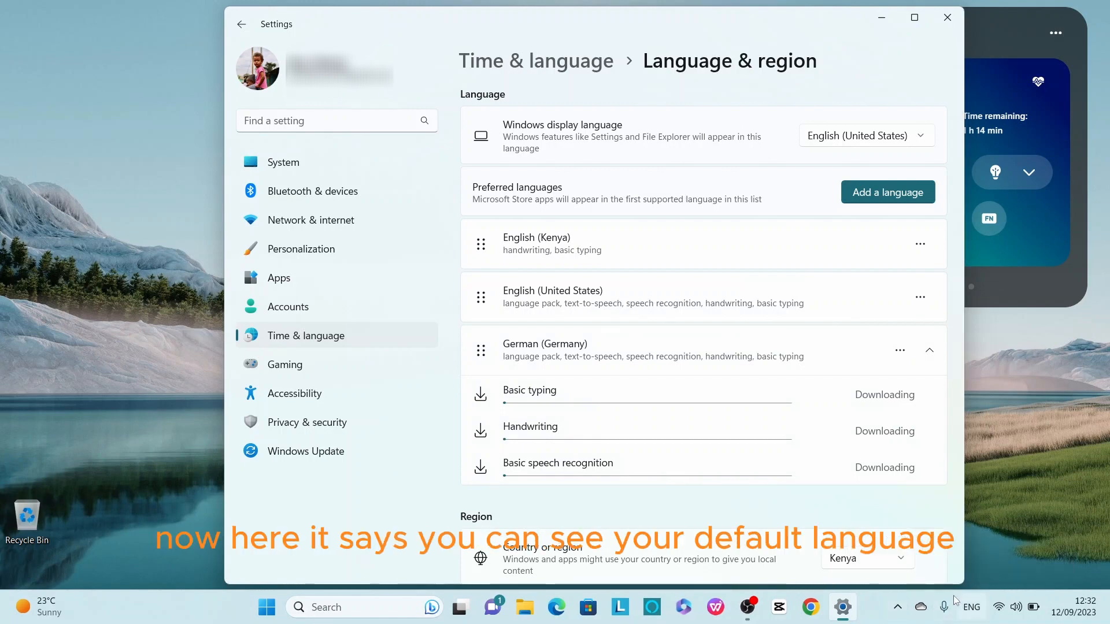
{"action": "mouse_move", "coordinate": [969, 607]}
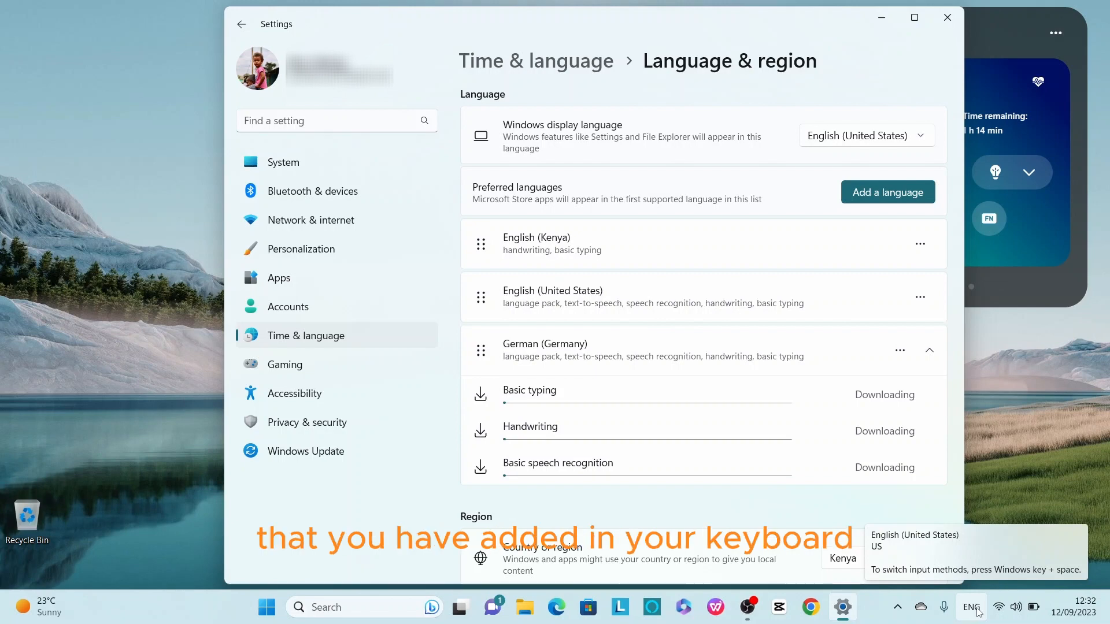
Check the ENG input indicator while German's typing, handwriting and speech features download
{"action": "left_click", "coordinate": [972, 607]}
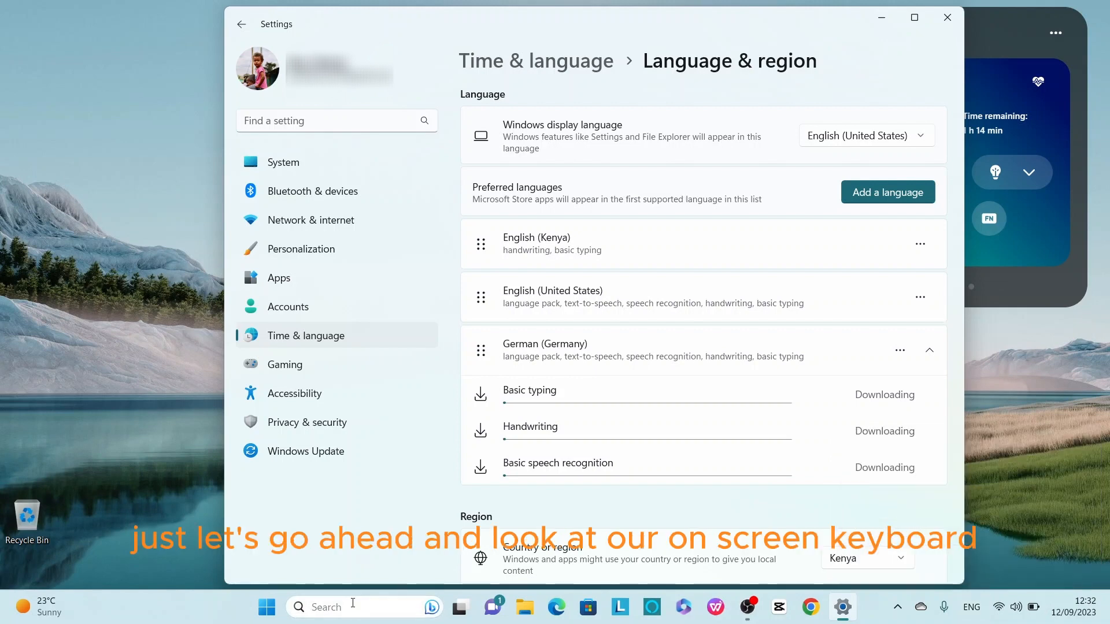
Search 'keyboard' and launch On-Screen Keyboard, still showing the English layout
{"action": "left_click", "coordinate": [326, 607]}
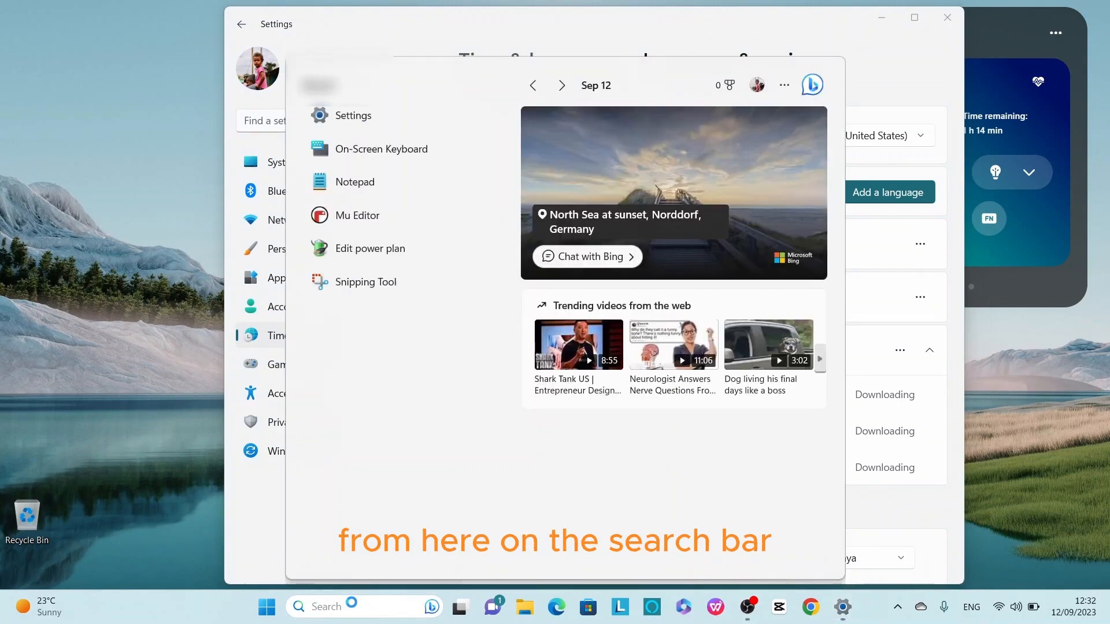
{"action": "type", "text": "key"}
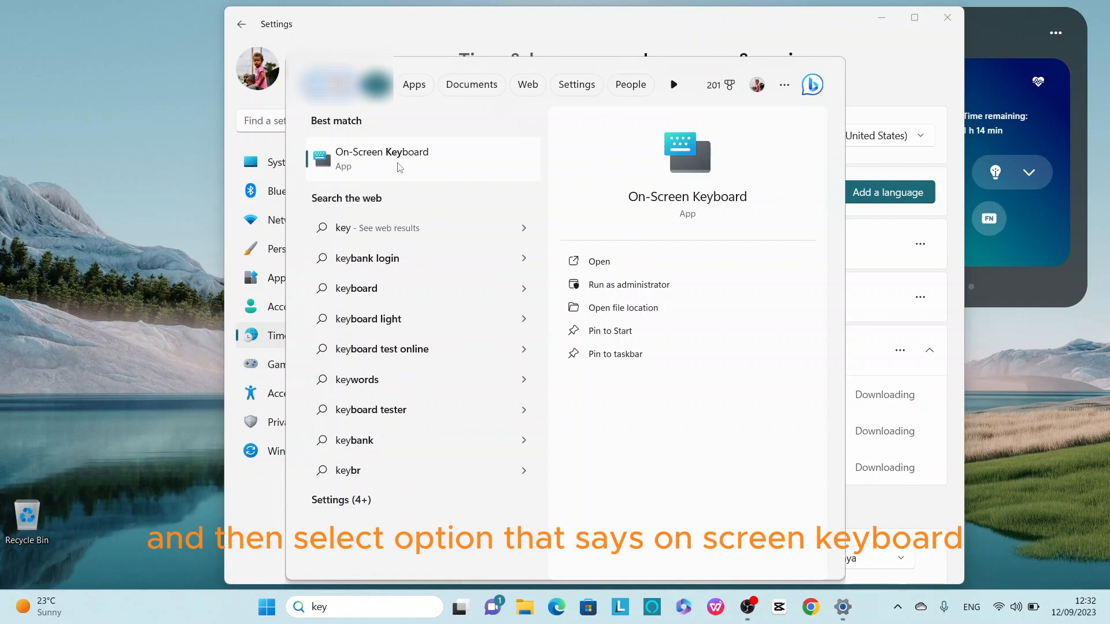
{"action": "left_click", "coordinate": [381, 158]}
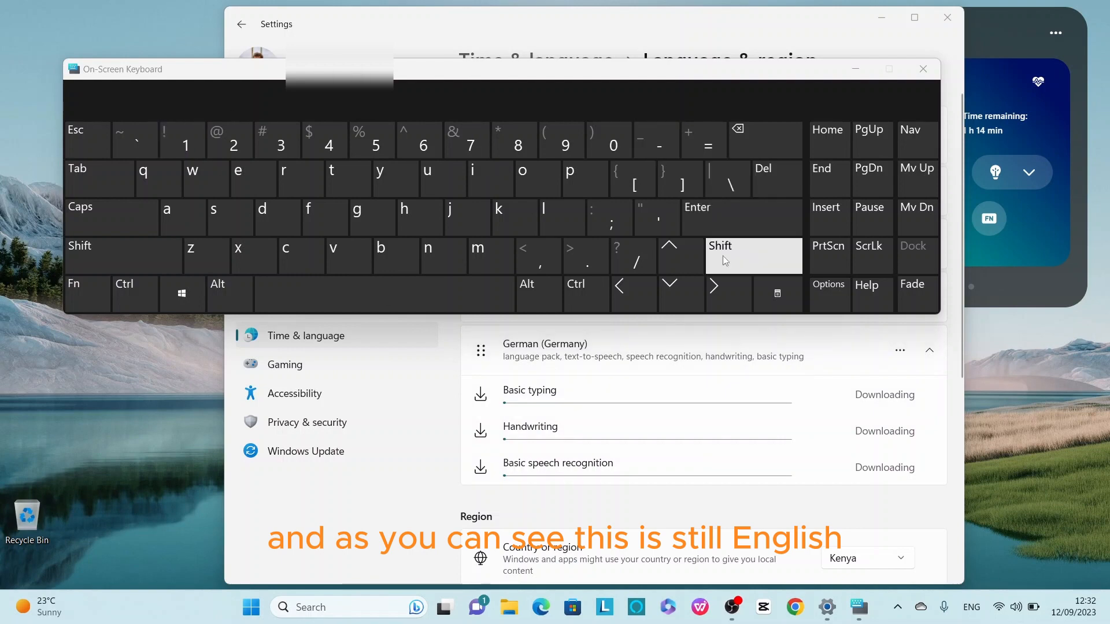
{"action": "mouse_move", "coordinate": [761, 262]}
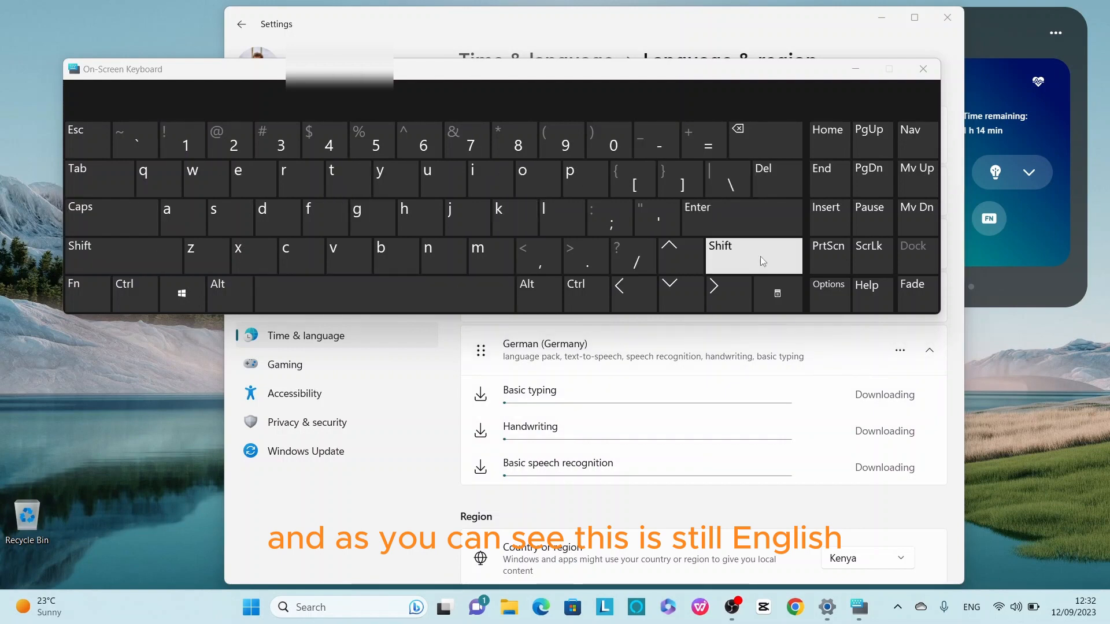
{"action": "mouse_move", "coordinate": [740, 217]}
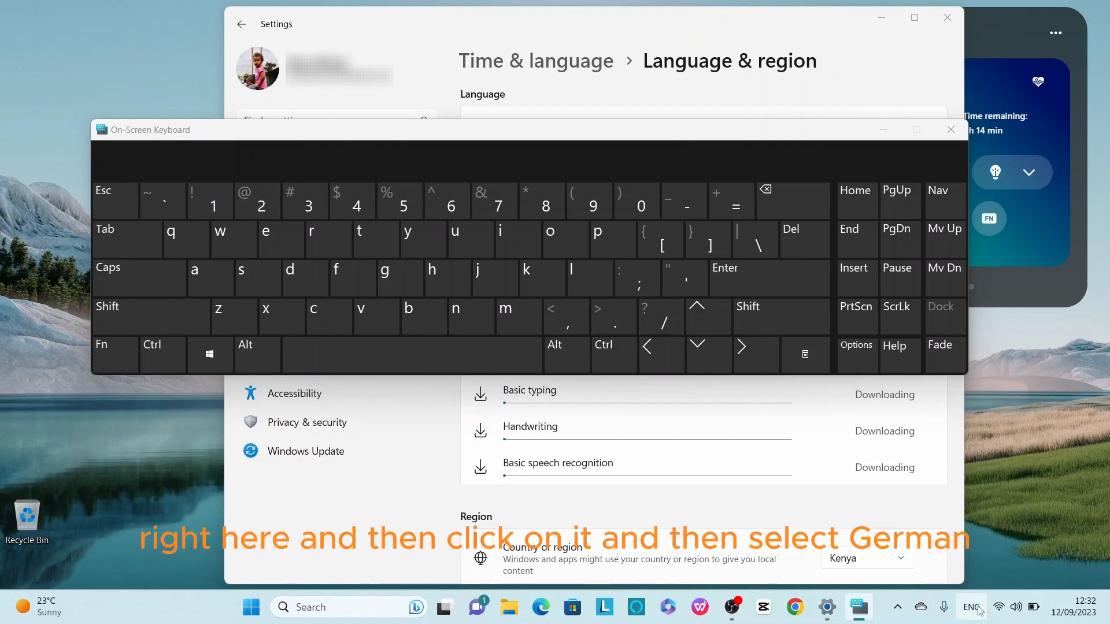
Switch the input language to German (Germany) so the On-Screen Keyboard shows German keys
{"action": "left_click", "coordinate": [970, 607]}
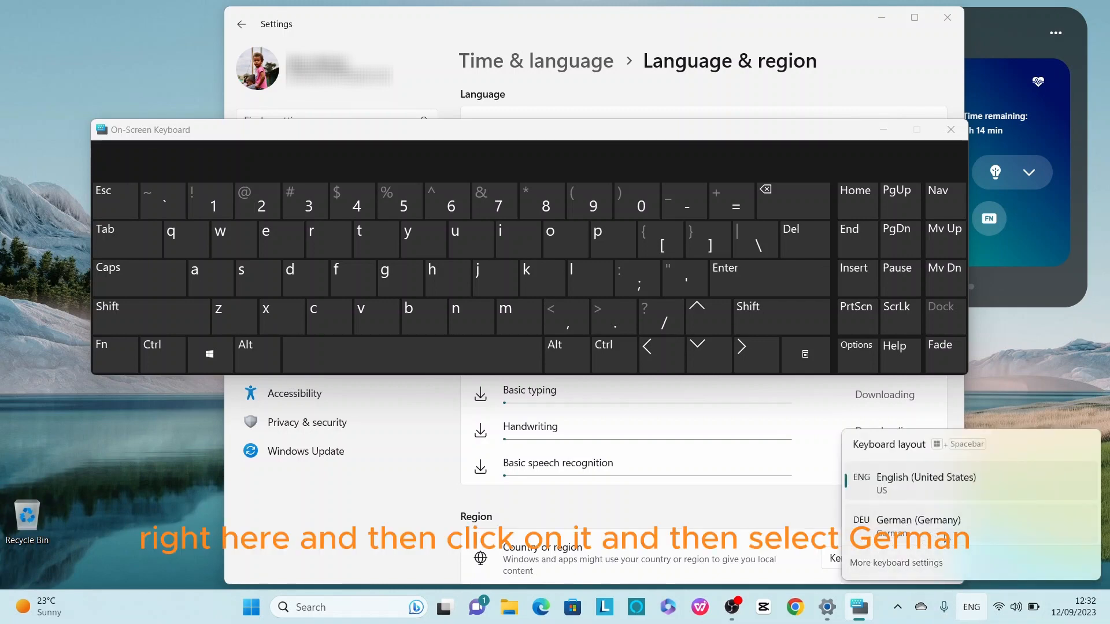
{"action": "left_click", "coordinate": [917, 519]}
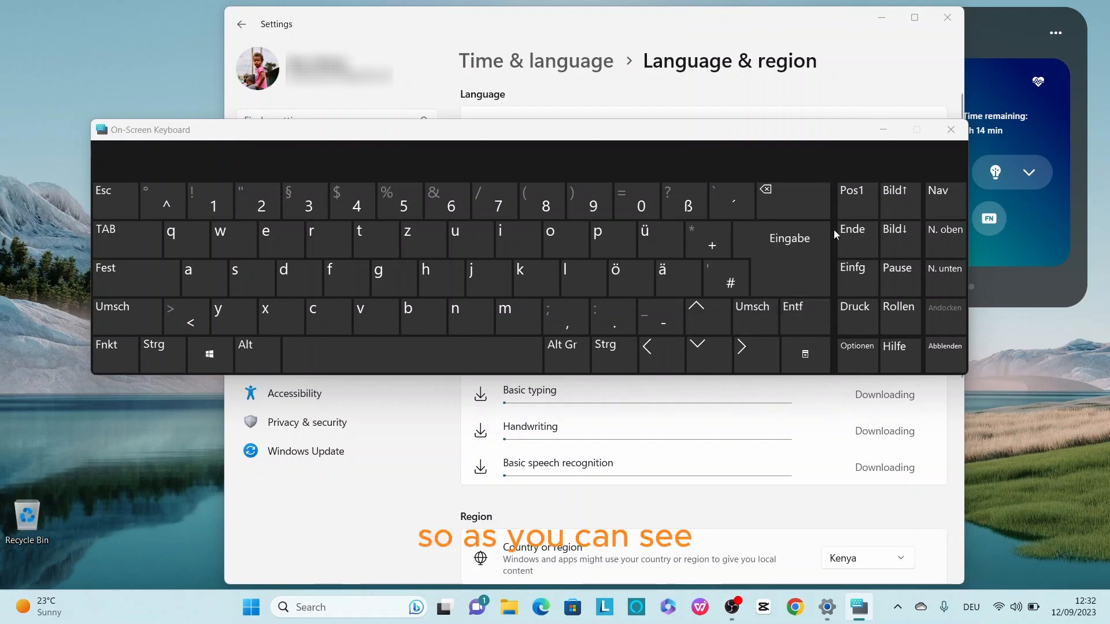
{"action": "left_click", "coordinate": [565, 276]}
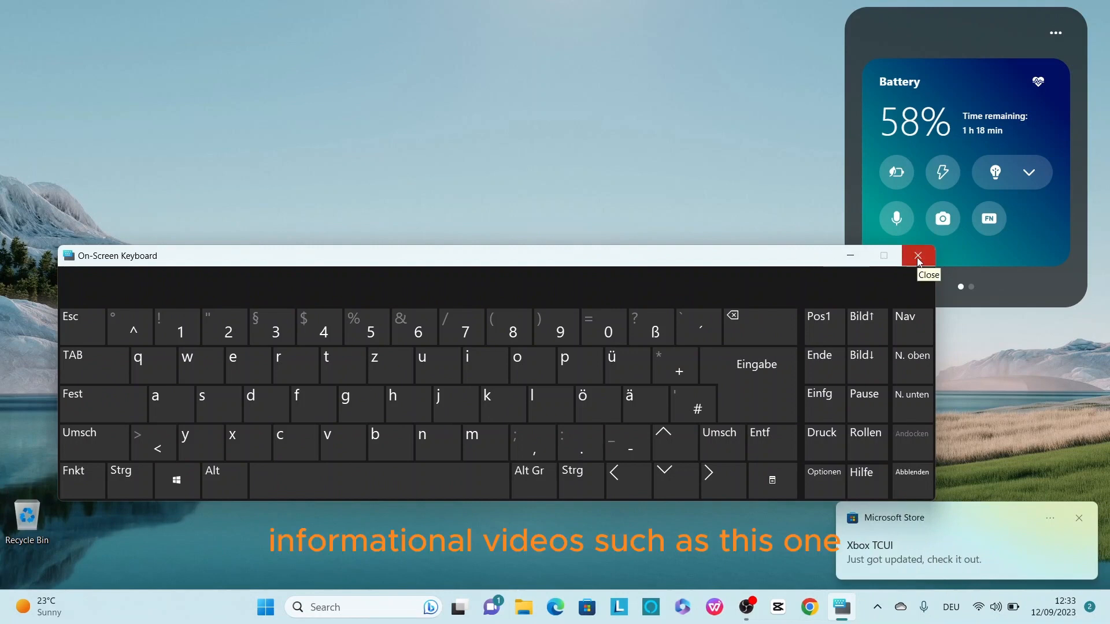
Close the German-layout On-Screen Keyboard, leaving the desktop
{"action": "left_click", "coordinate": [917, 255]}
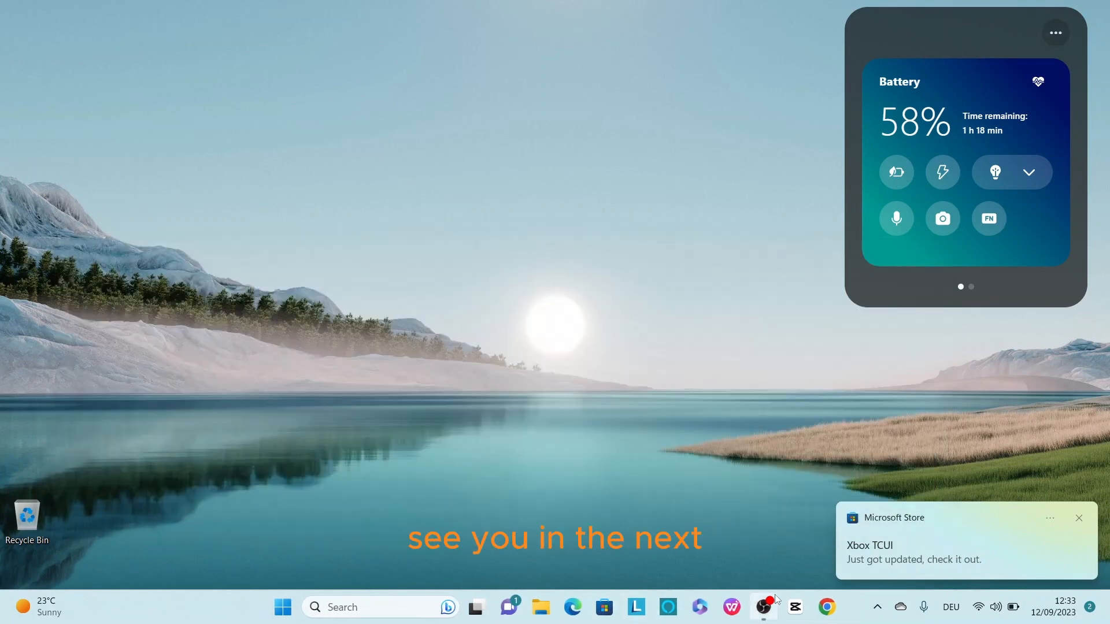